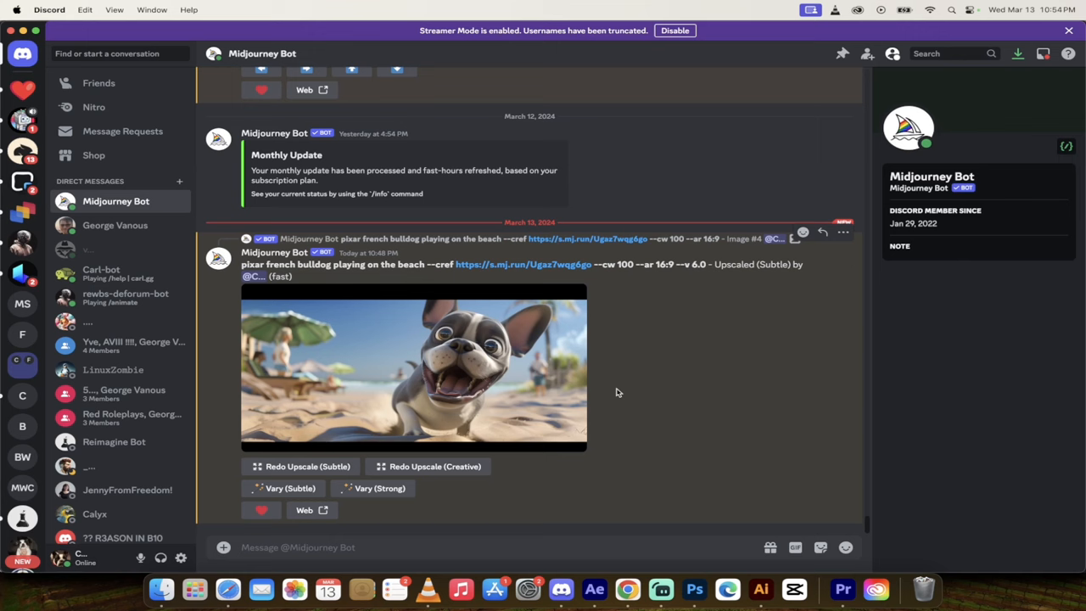
mouse_move(617, 394)
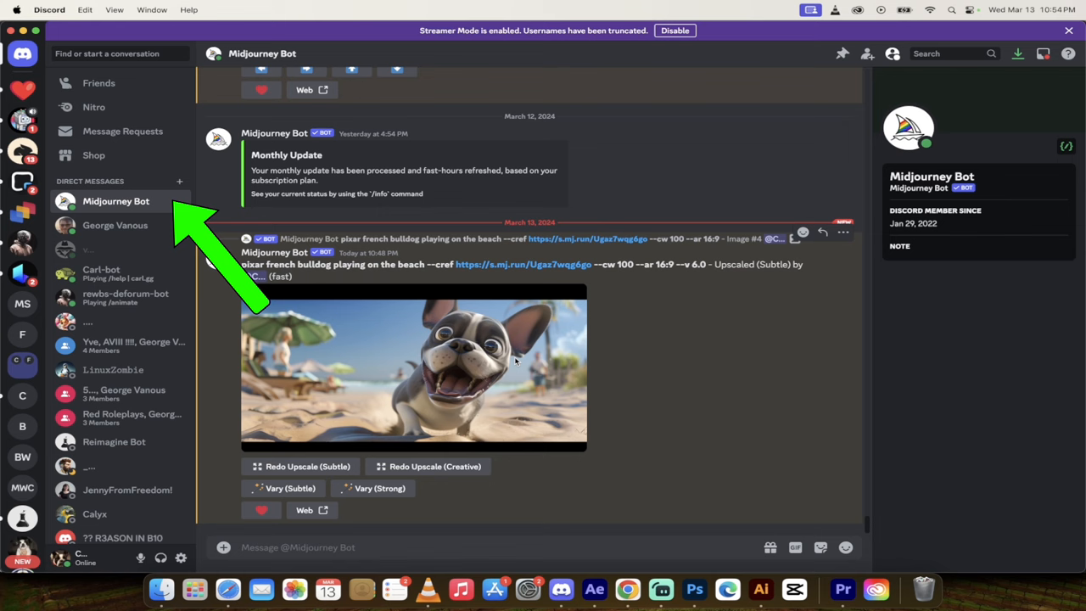
Enlarge the French bulldog beach image and save it to the computer
left_click(413, 369)
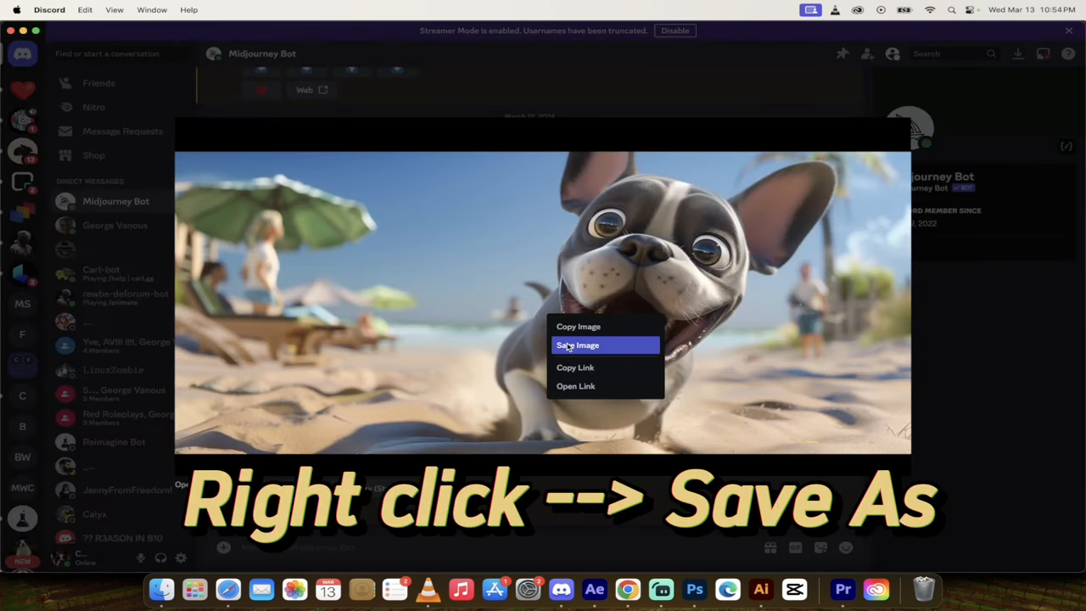
left_click(577, 344)
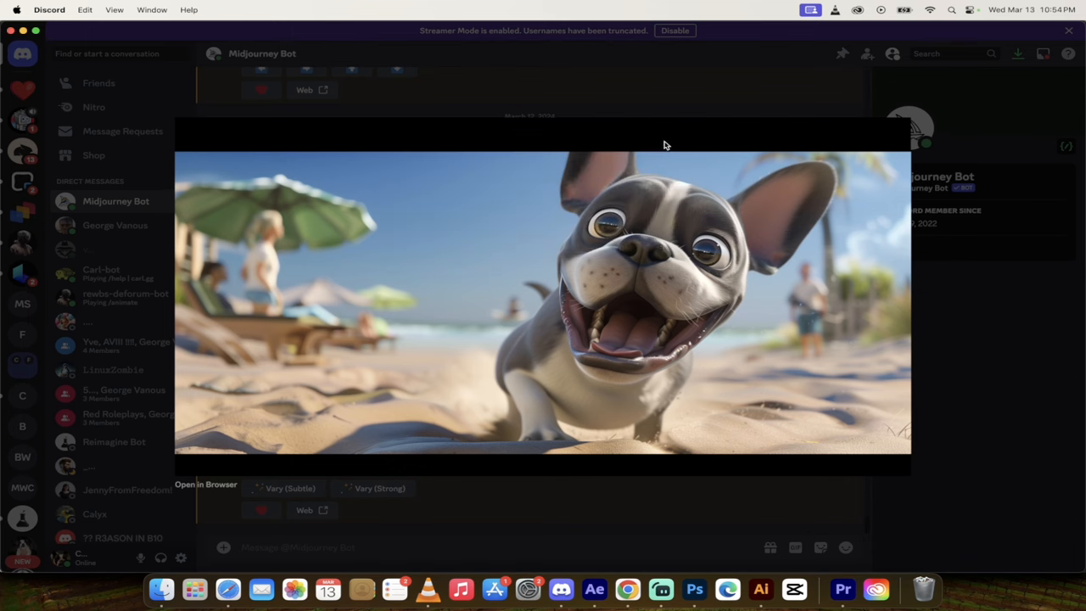
mouse_move(542, 459)
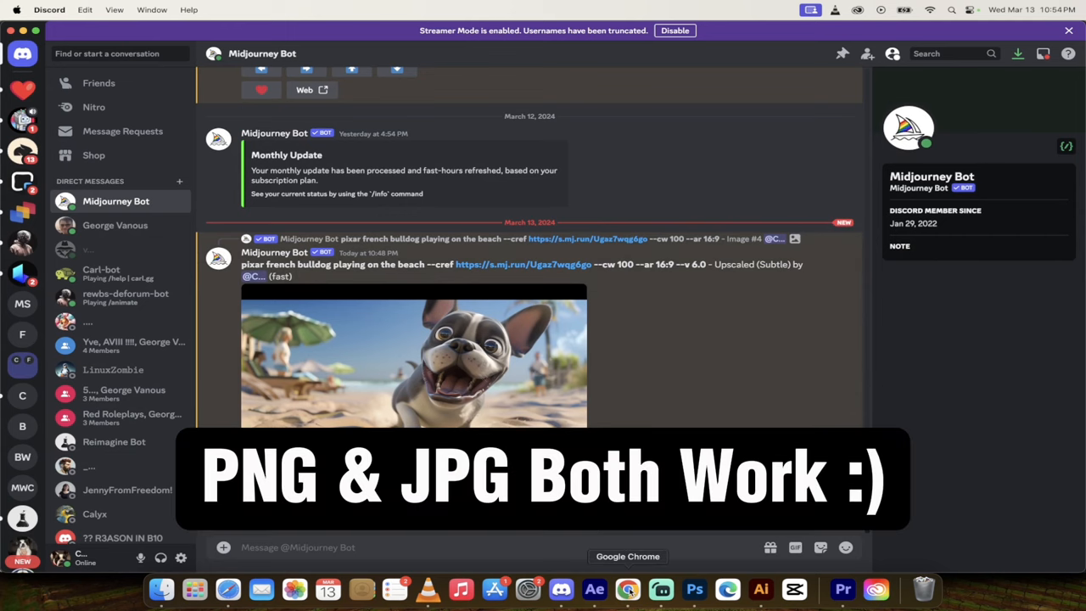
Reload vectorizer.com in Chrome to empty the queue and start a new image upload
left_click(627, 589)
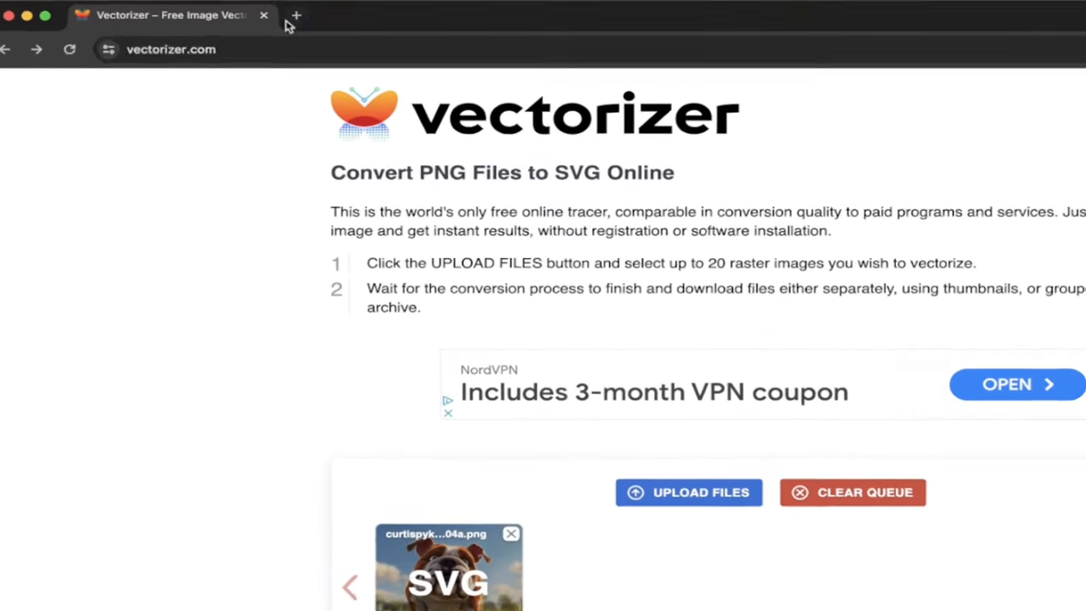
left_click(175, 48)
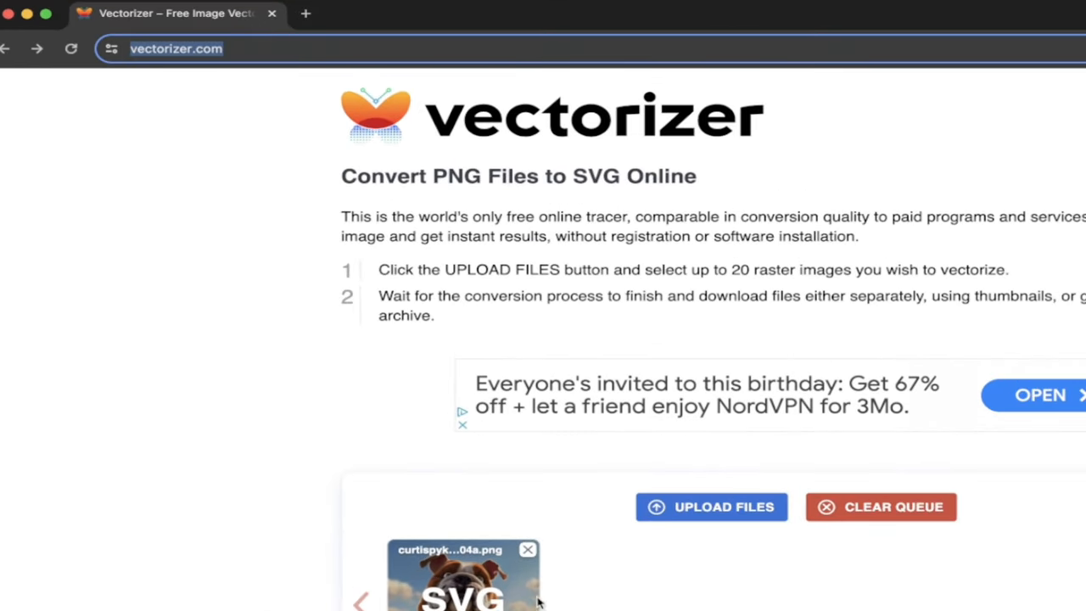
left_click(881, 506)
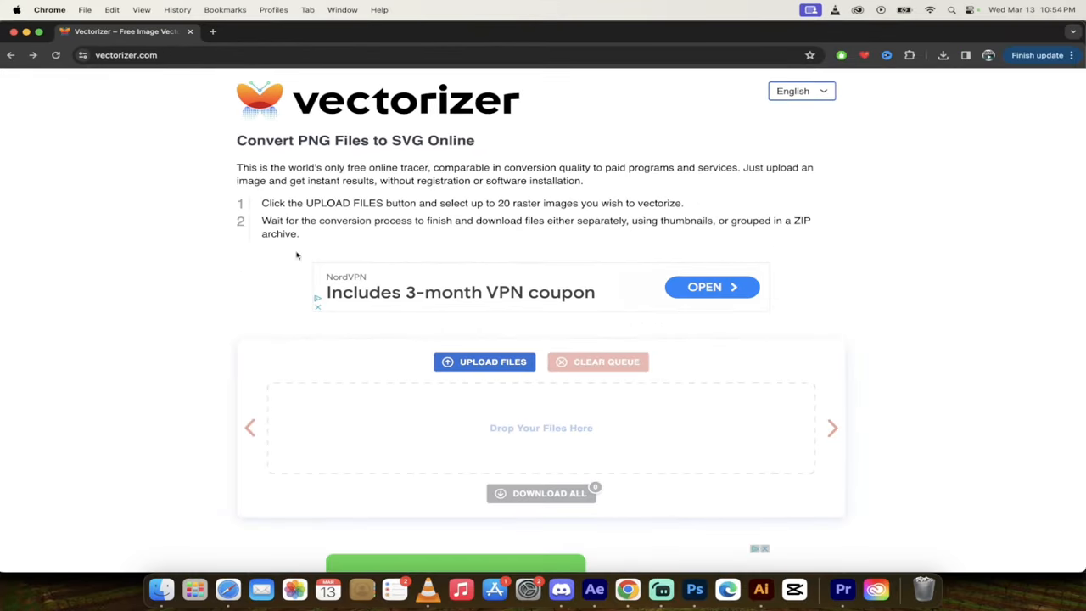
mouse_move(156, 319)
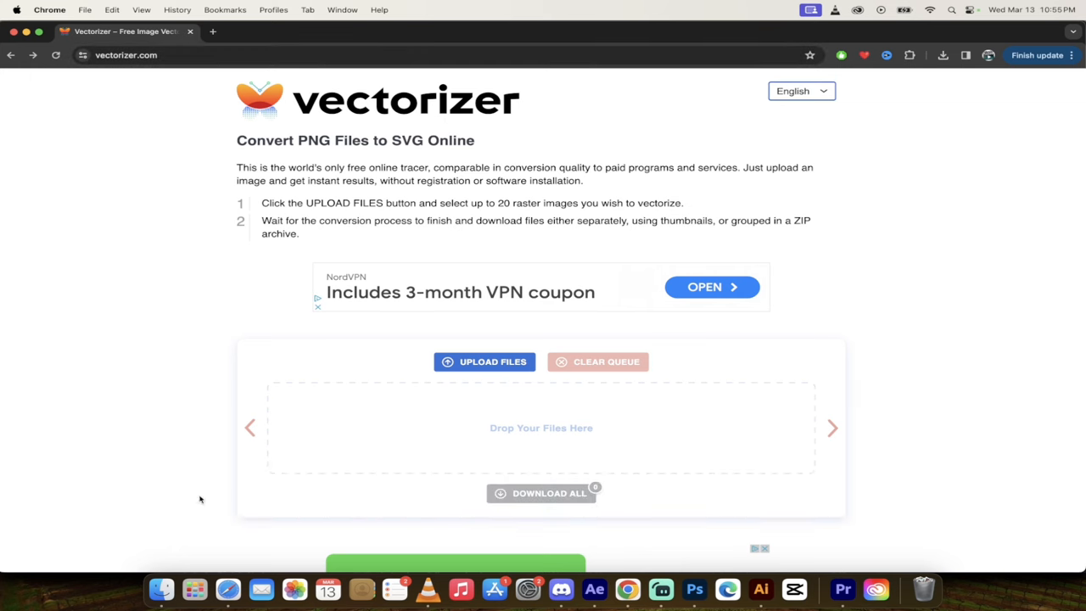
left_click(160, 589)
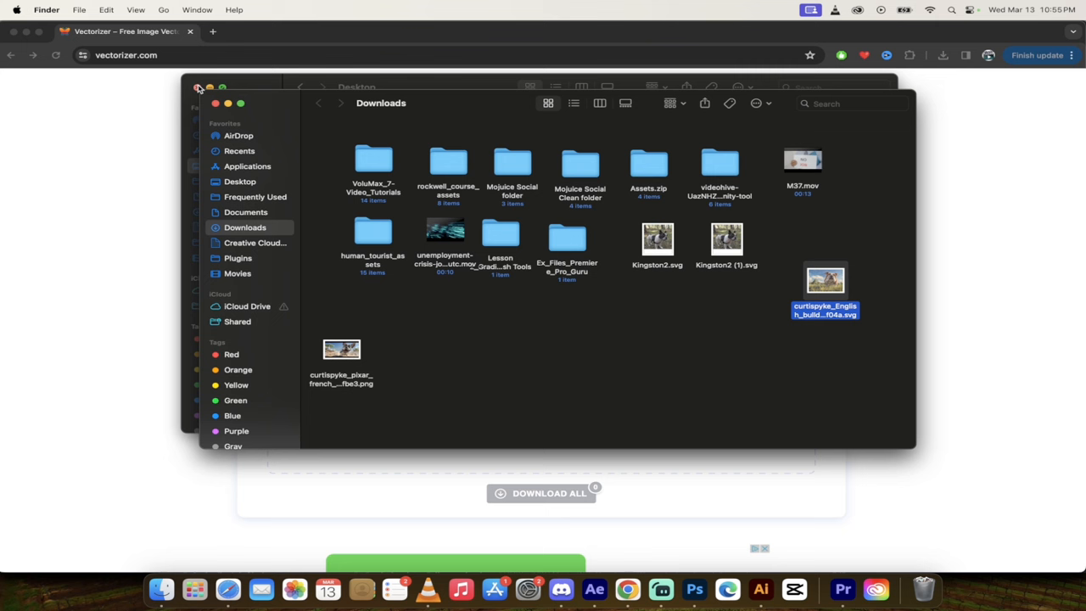
Convert the bulldog beach PNG from Downloads to SVG and download the result
left_click(341, 354)
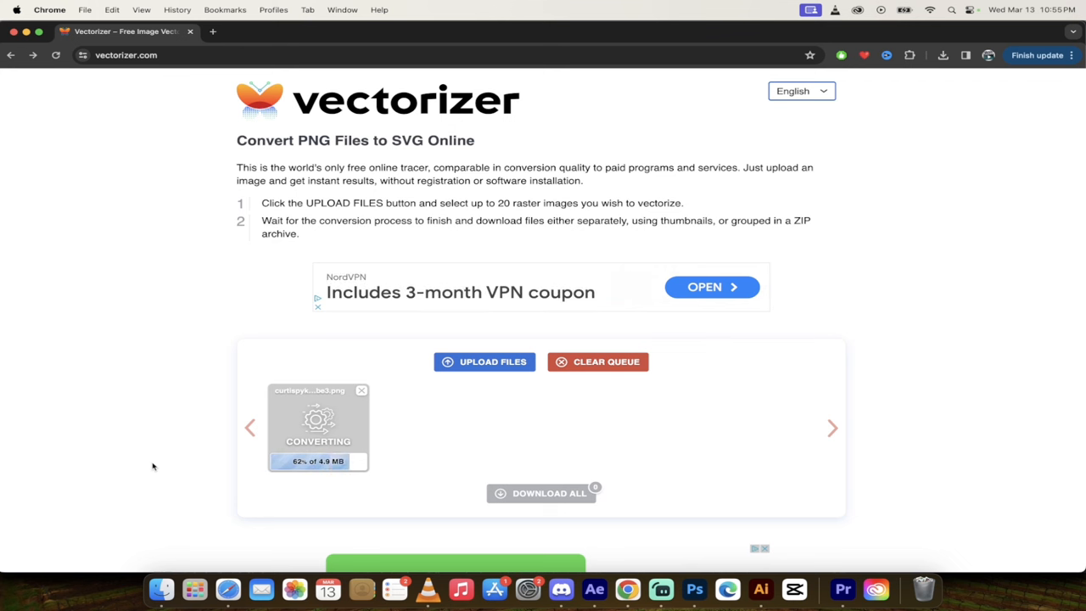
mouse_move(159, 463)
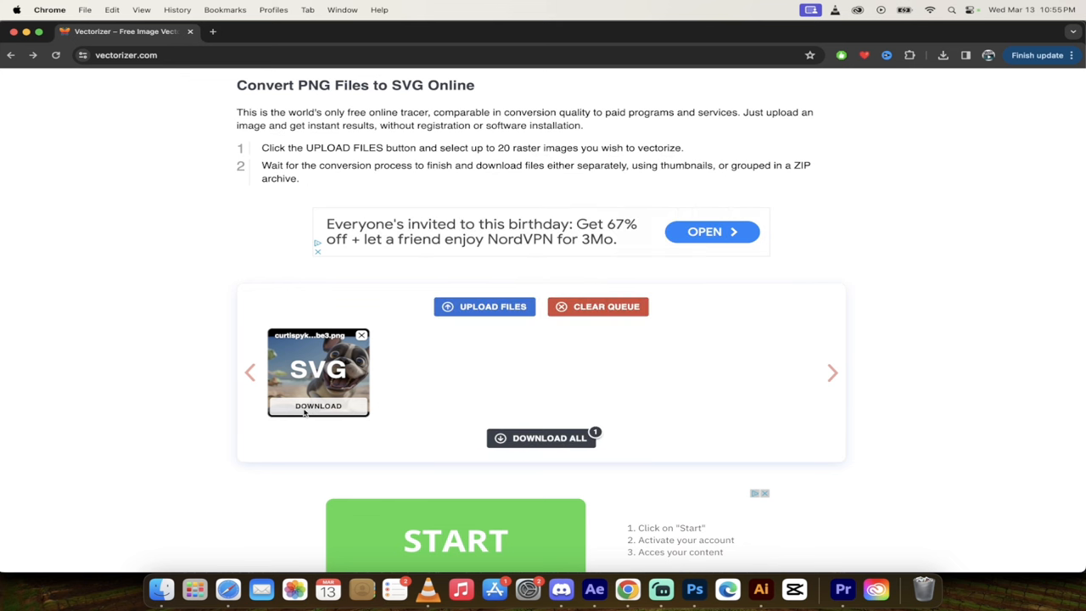
left_click(318, 405)
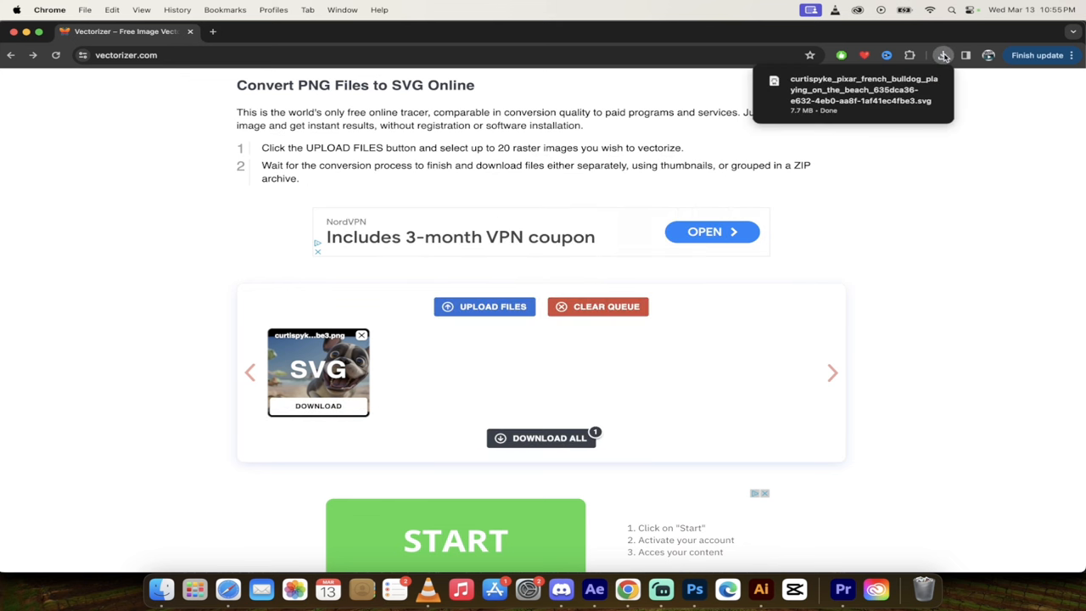
Reveal the downloaded bulldog beach SVG in Finder's Downloads folder
left_click(942, 55)
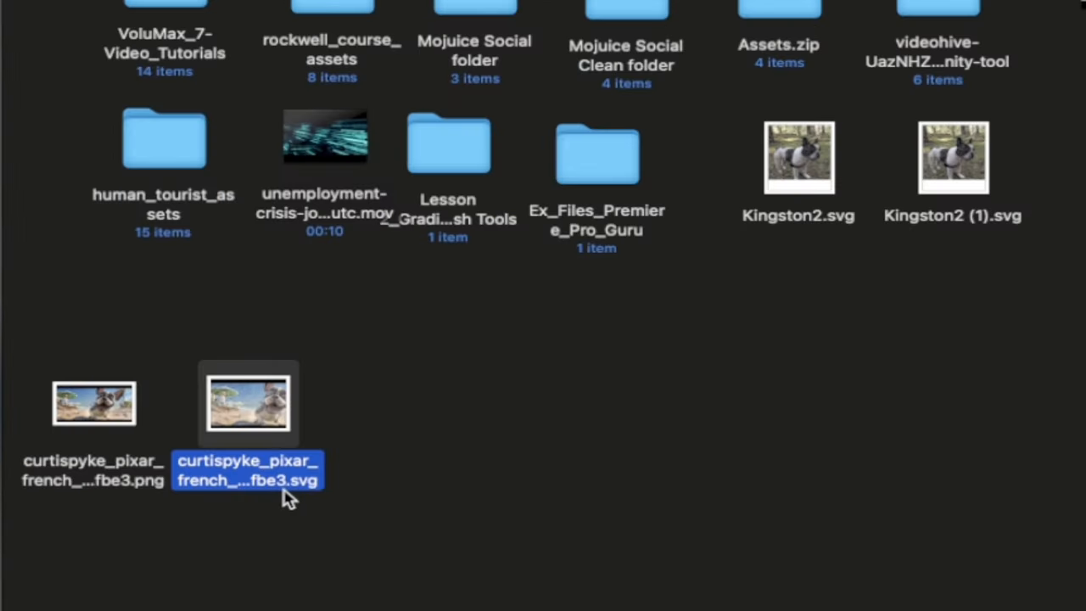
mouse_move(344, 538)
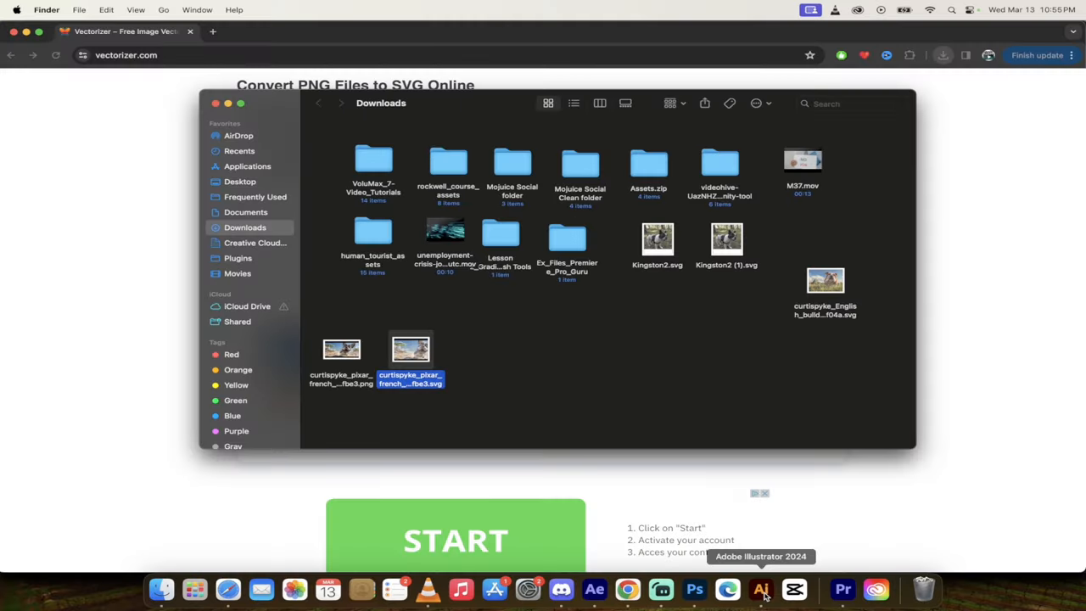
Bring Illustrator forward and return to Finder to drag the SVG into it
left_click(760, 588)
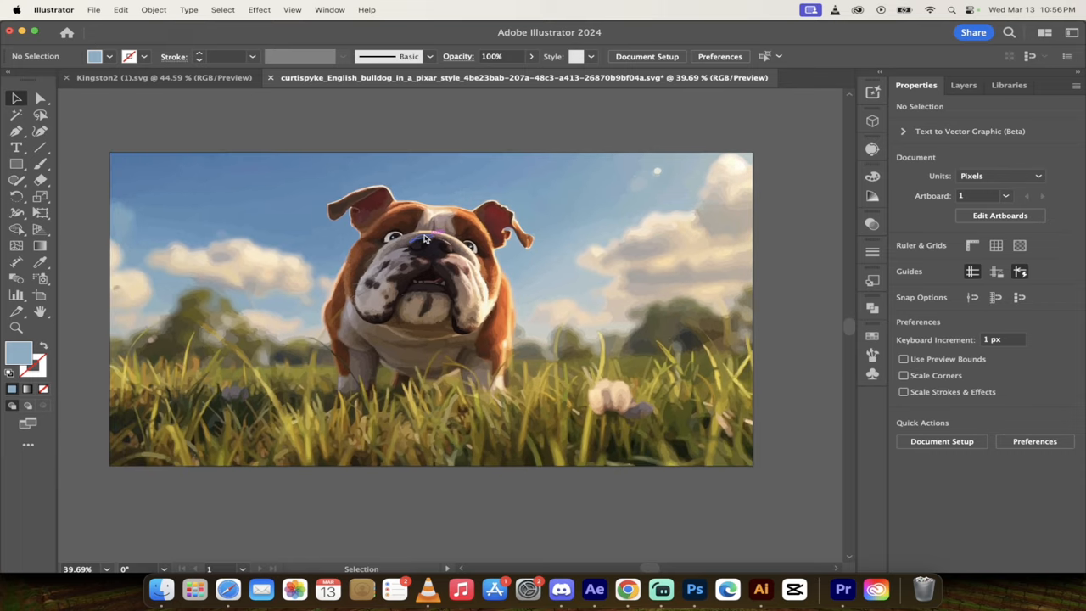
mouse_move(161, 589)
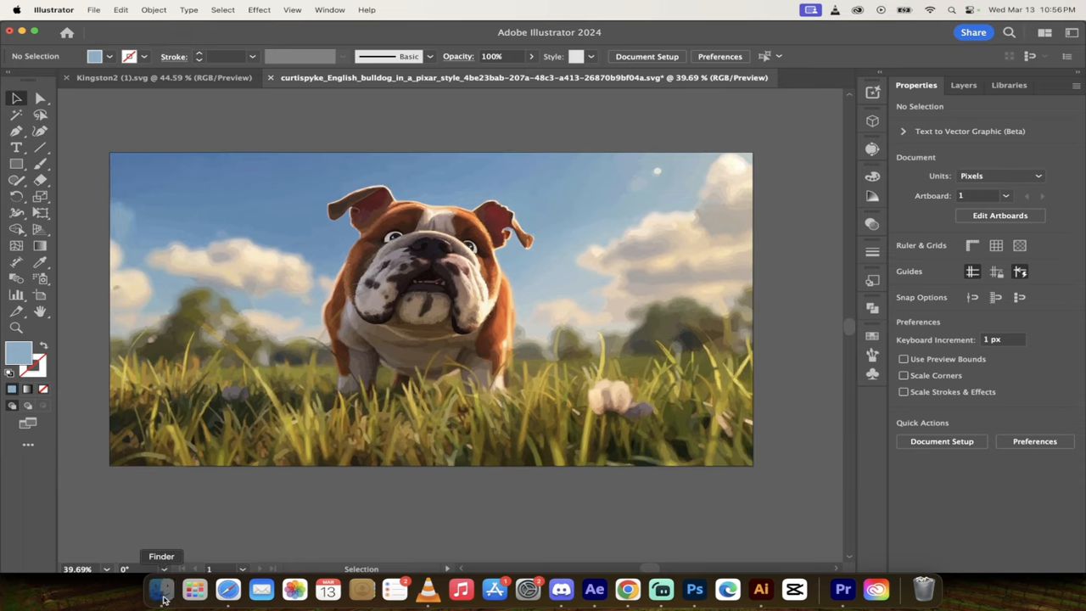
left_click(160, 587)
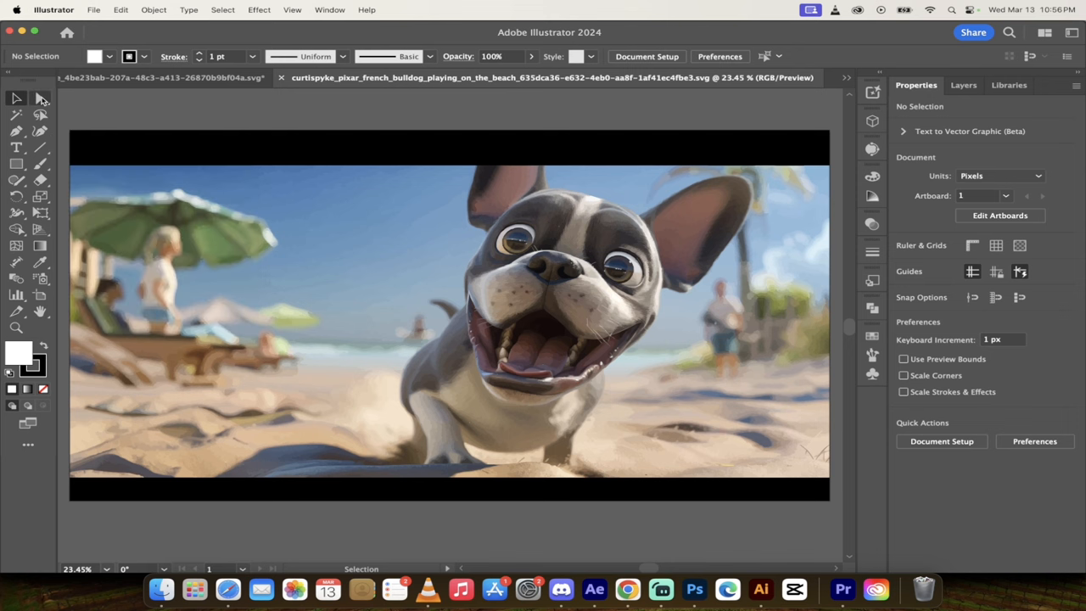
With Direct Selection, give a right-eye shape a blue fill, then select shapes right of the mouth
left_click(39, 97)
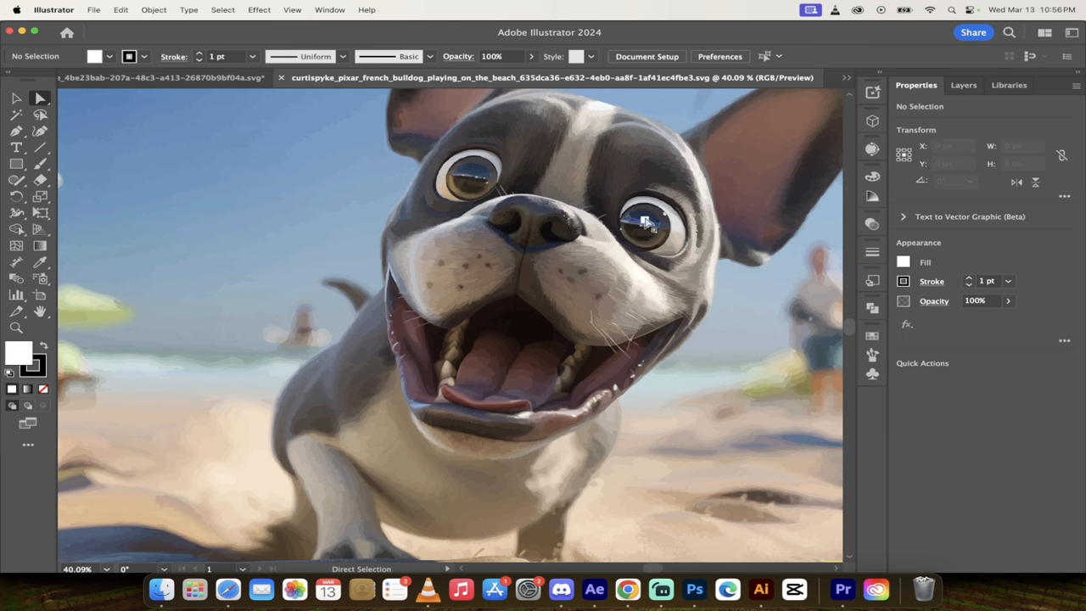
left_click(643, 221)
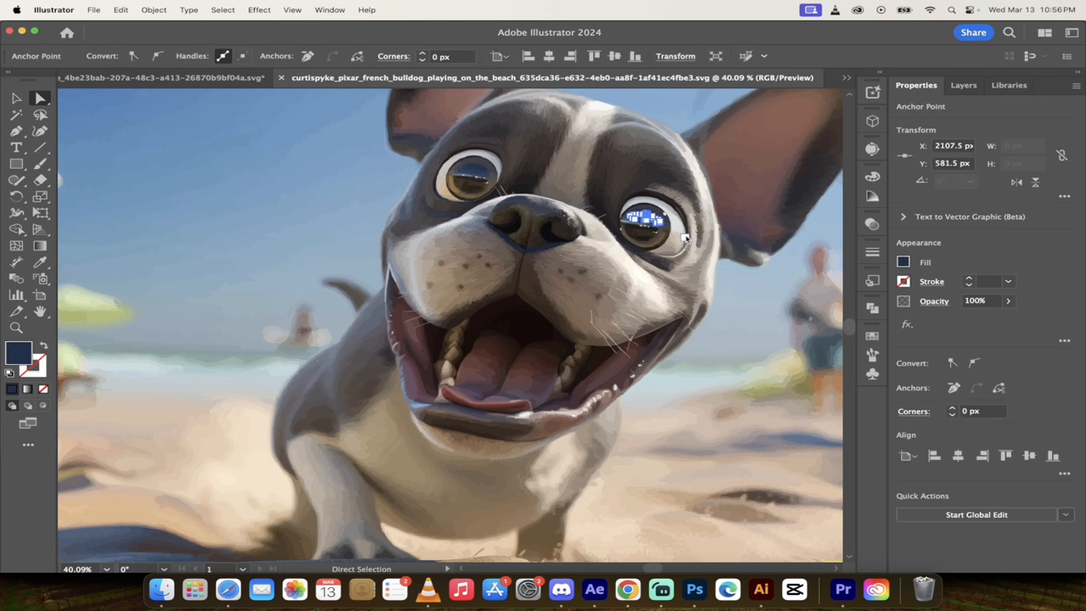
left_click(902, 261)
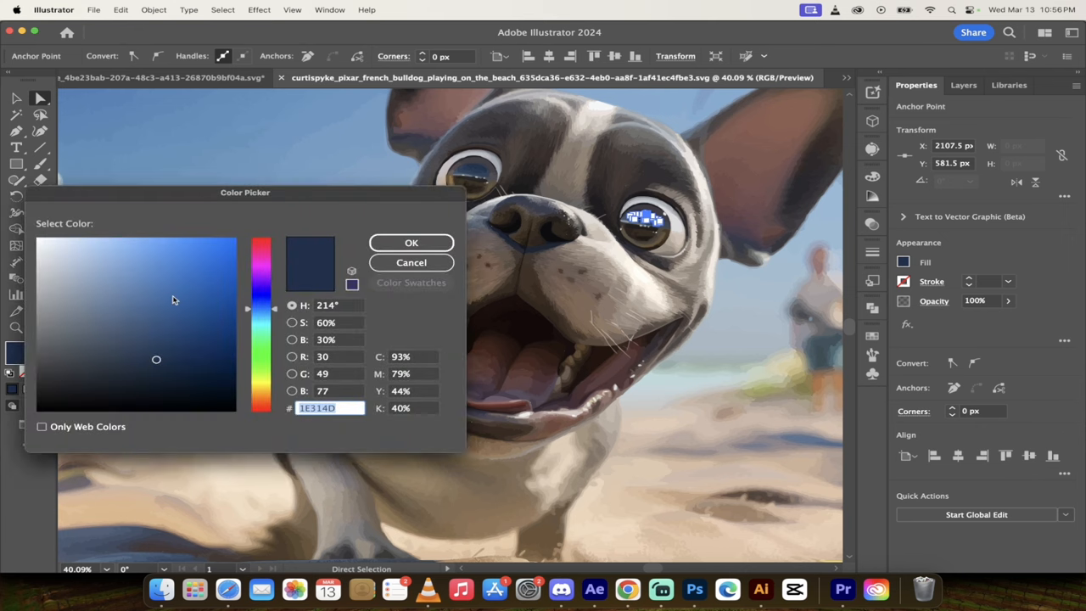
left_click(411, 241)
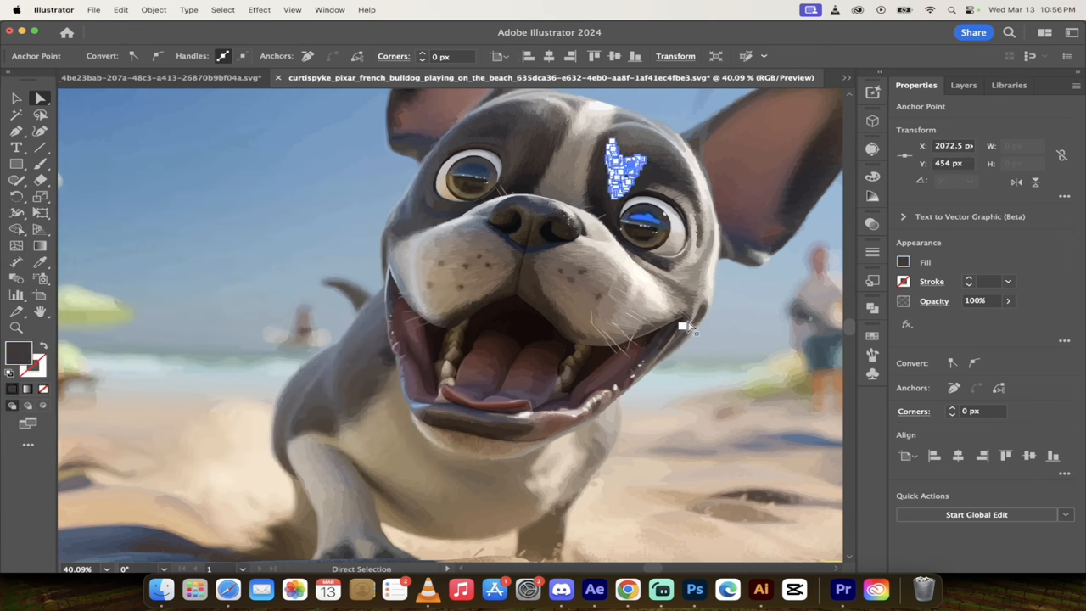
left_click_drag(623, 165, 734, 340)
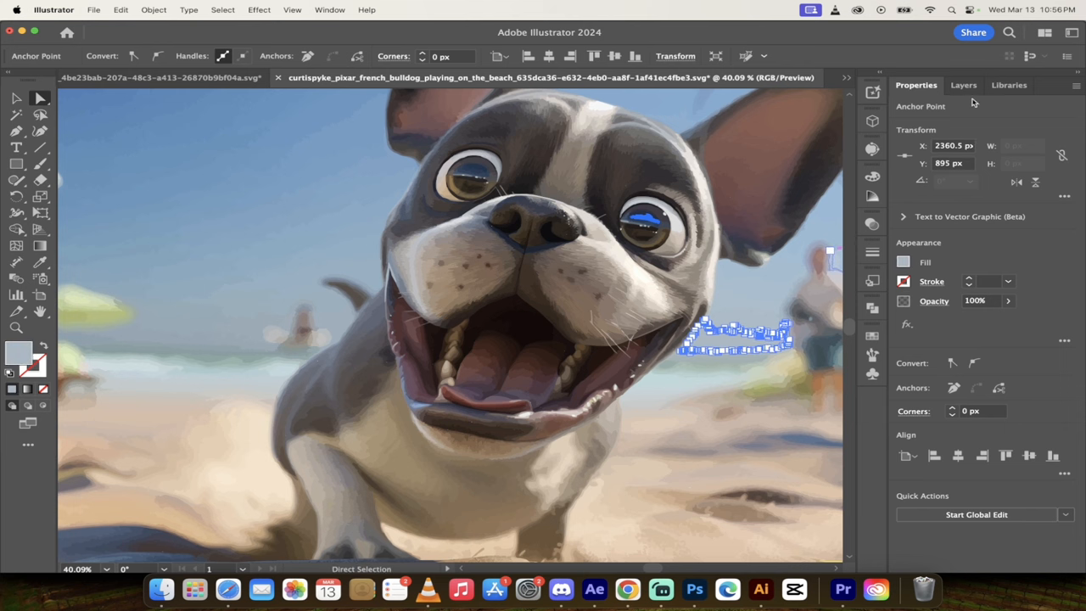
Expand Layer 1 in the Layers panel and bring up the fill Color Picker for a left-ear shape
left_click(962, 84)
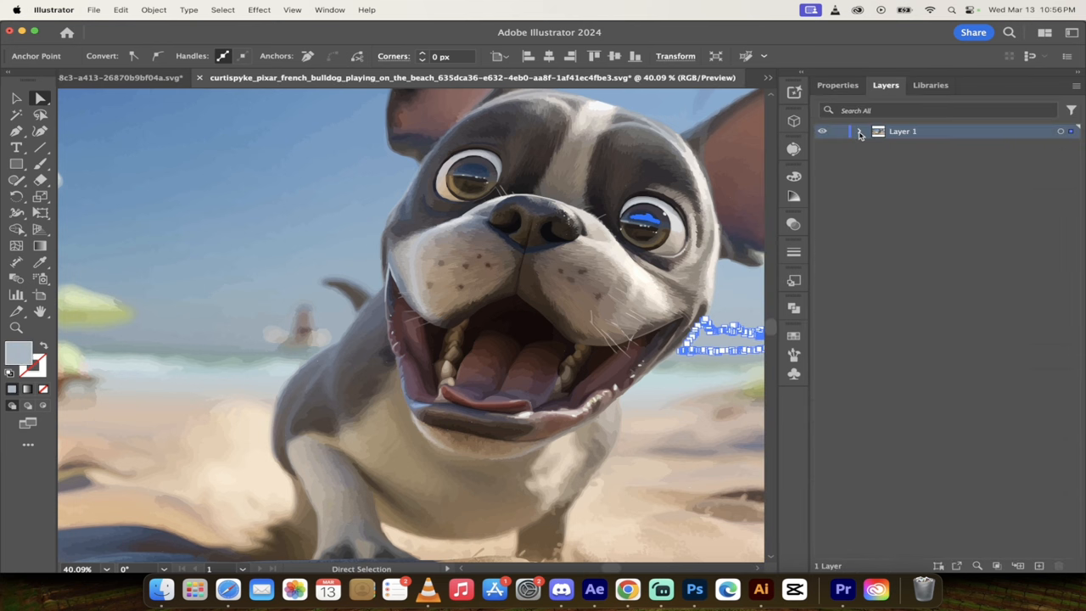
left_click(860, 131)
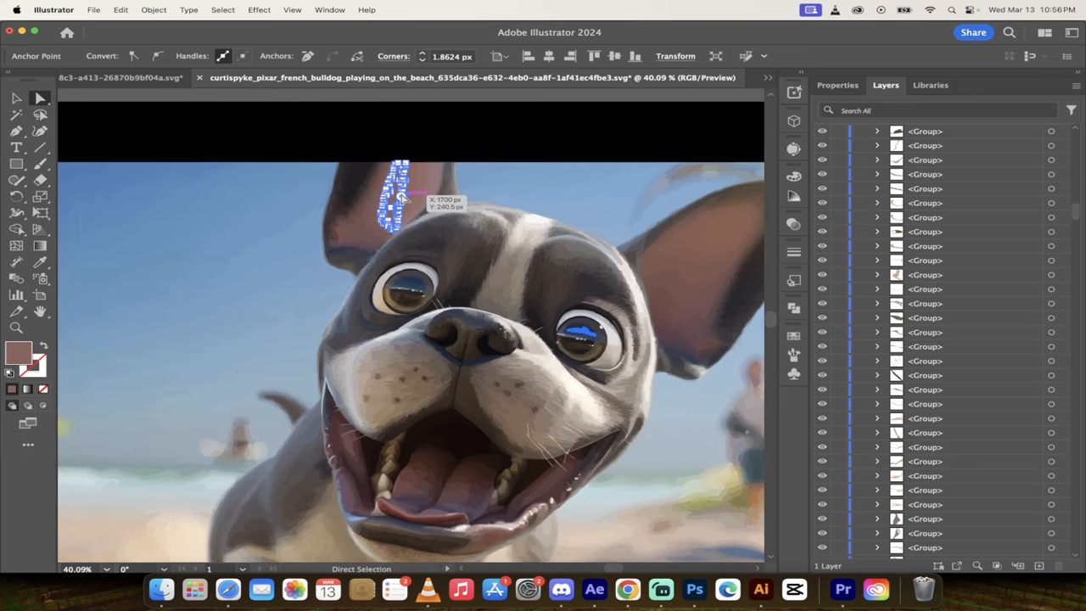
double_click(19, 354)
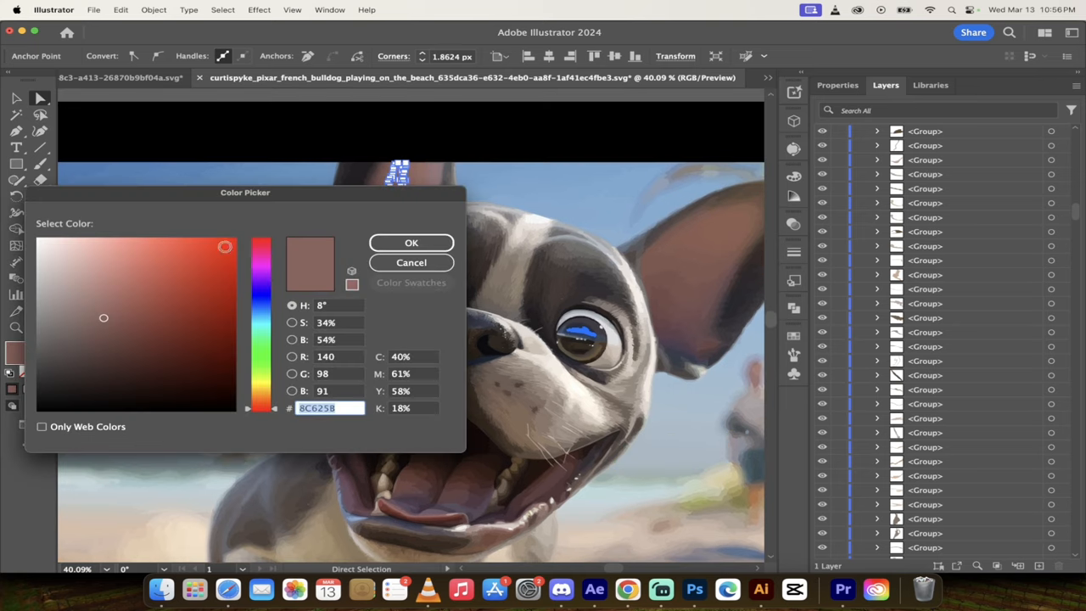